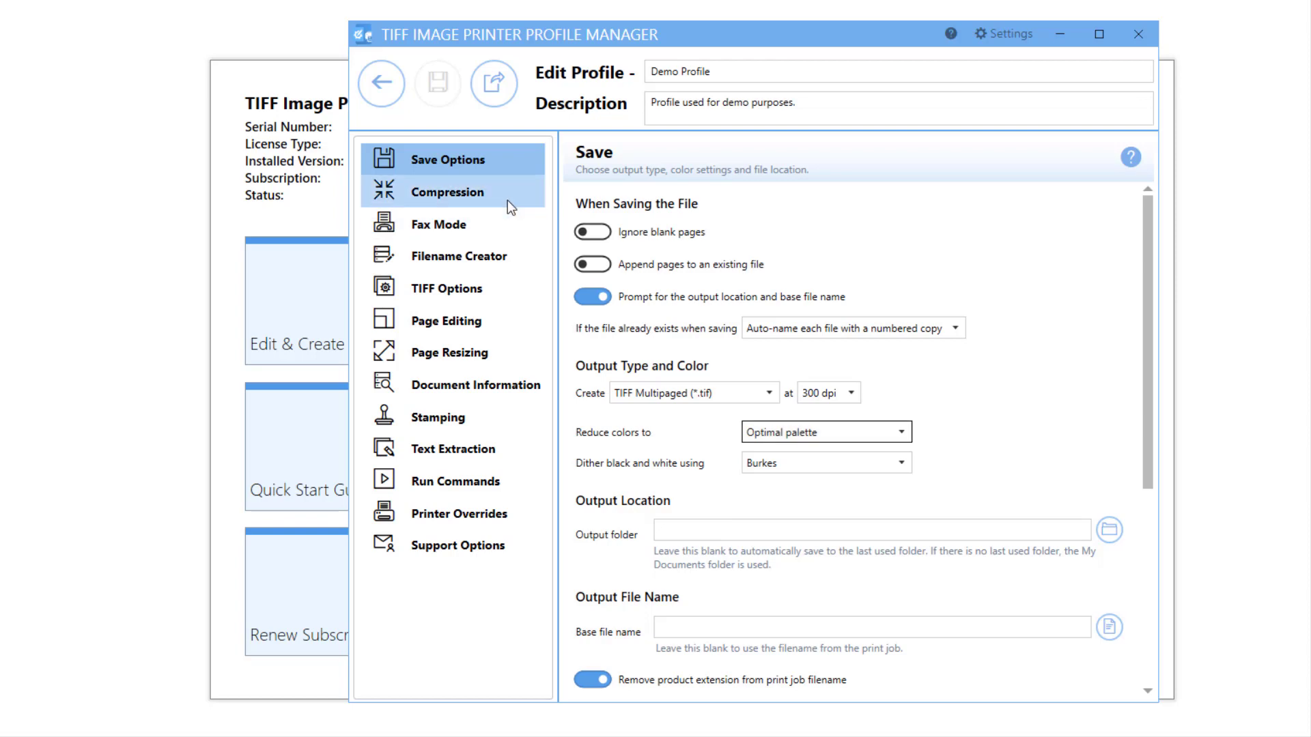
- Review the profile's compression methods, then close the Profile Manager
click(448, 191)
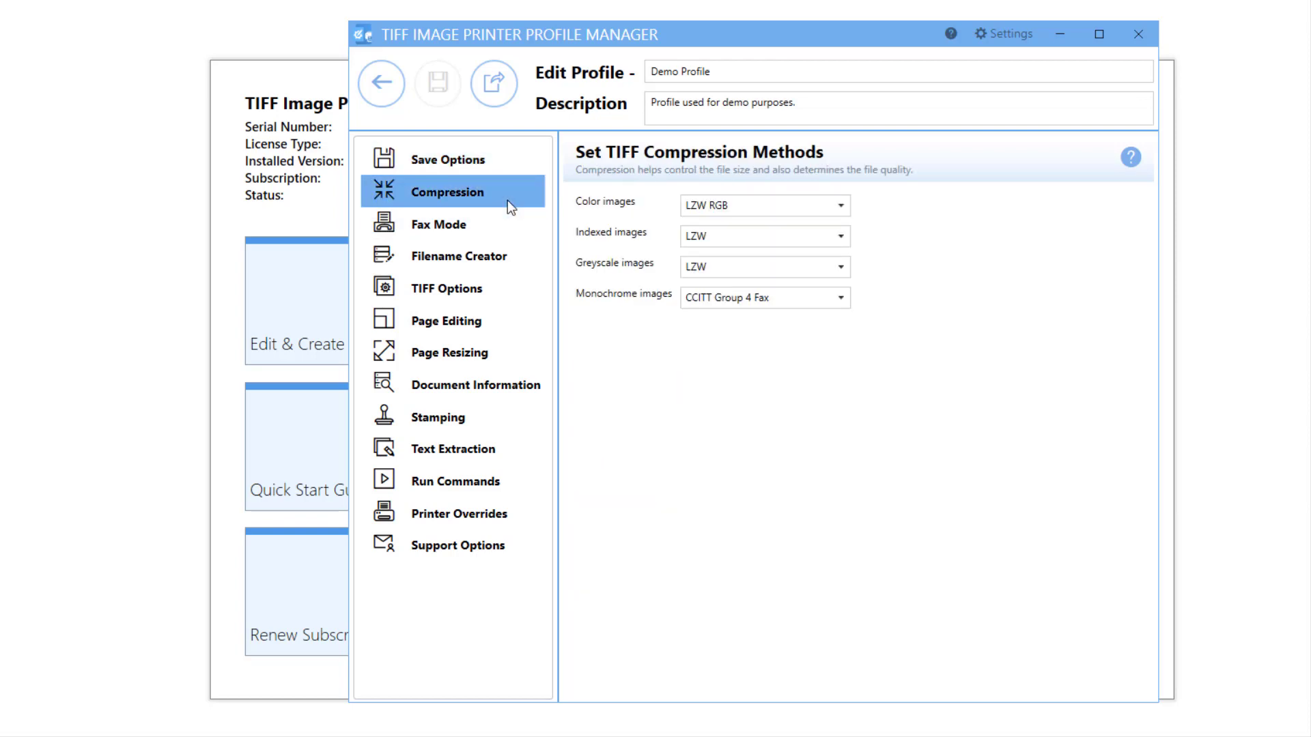
click(1137, 35)
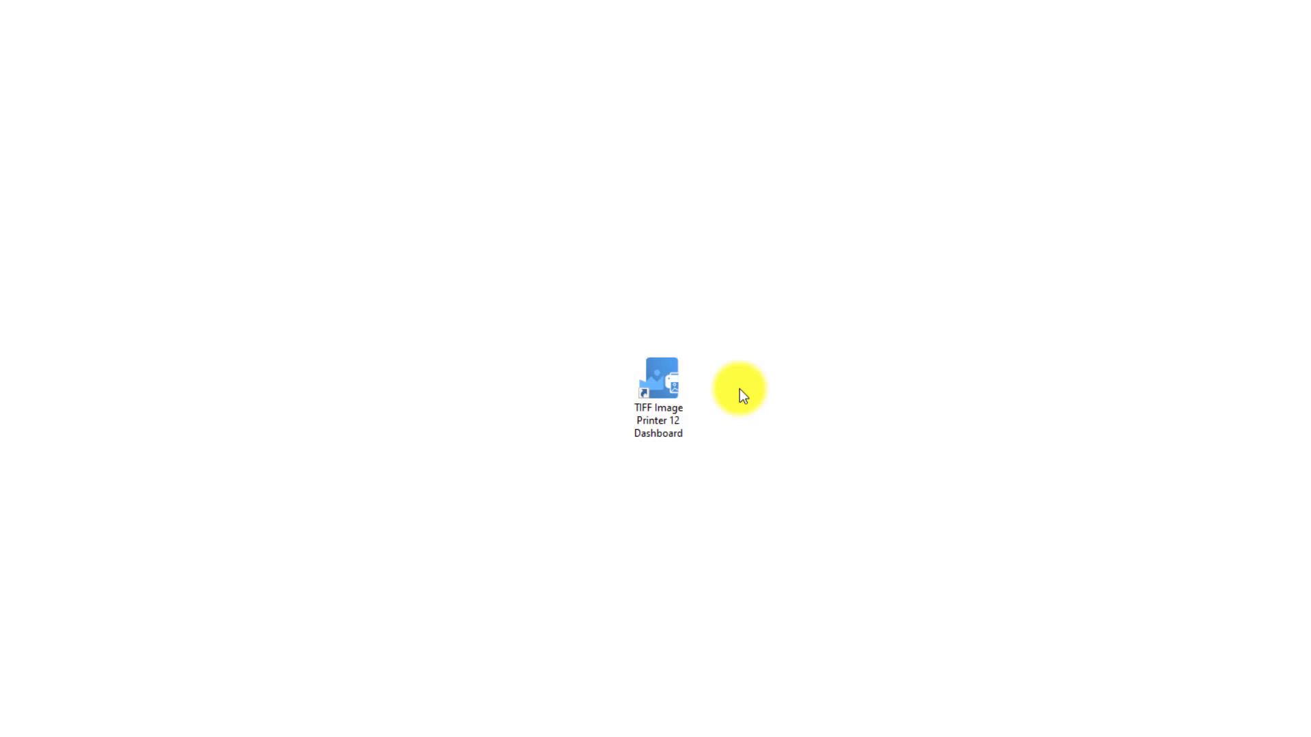
- Launch the TIFF Image Printer 12 Dashboard and enter Edit & Create Profiles
double_click(656, 379)
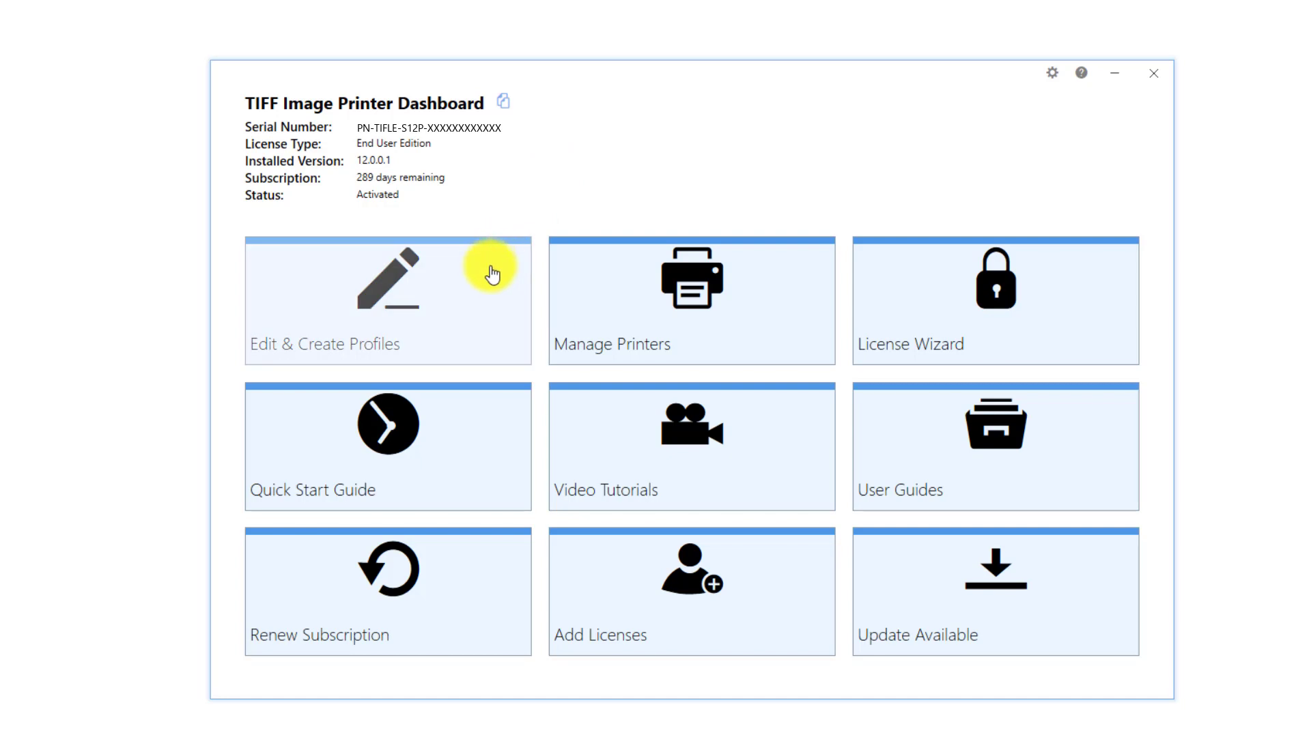
click(386, 300)
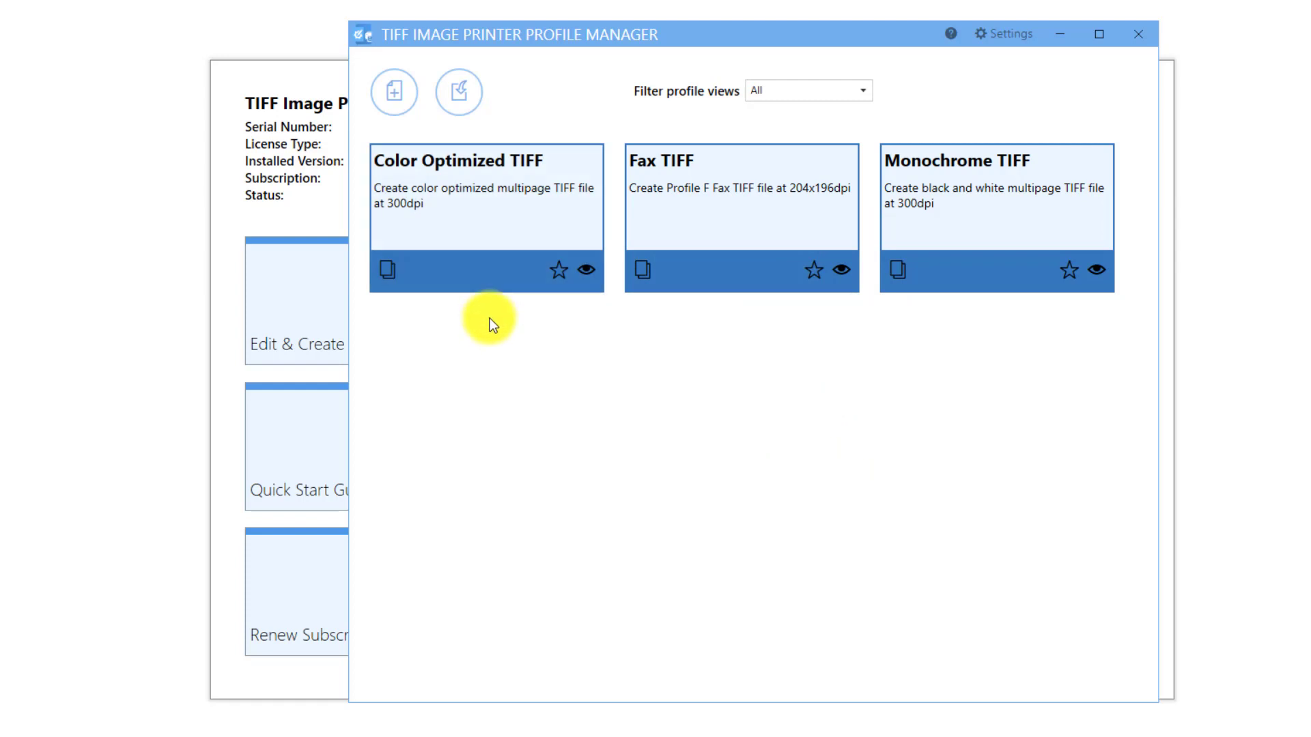
- Start a new profile and name it 'Demo Profile' with the demo description
click(394, 91)
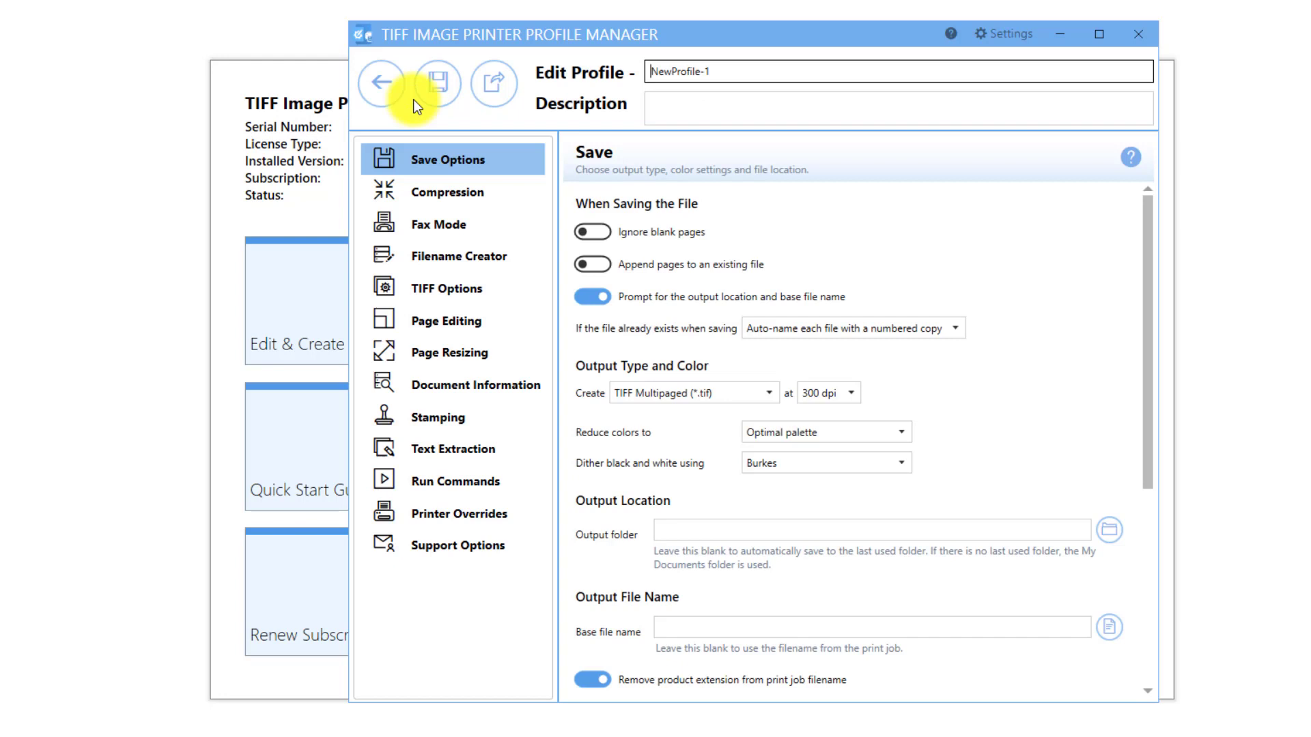
click(898, 71)
text(Profile used for demo purposes.)
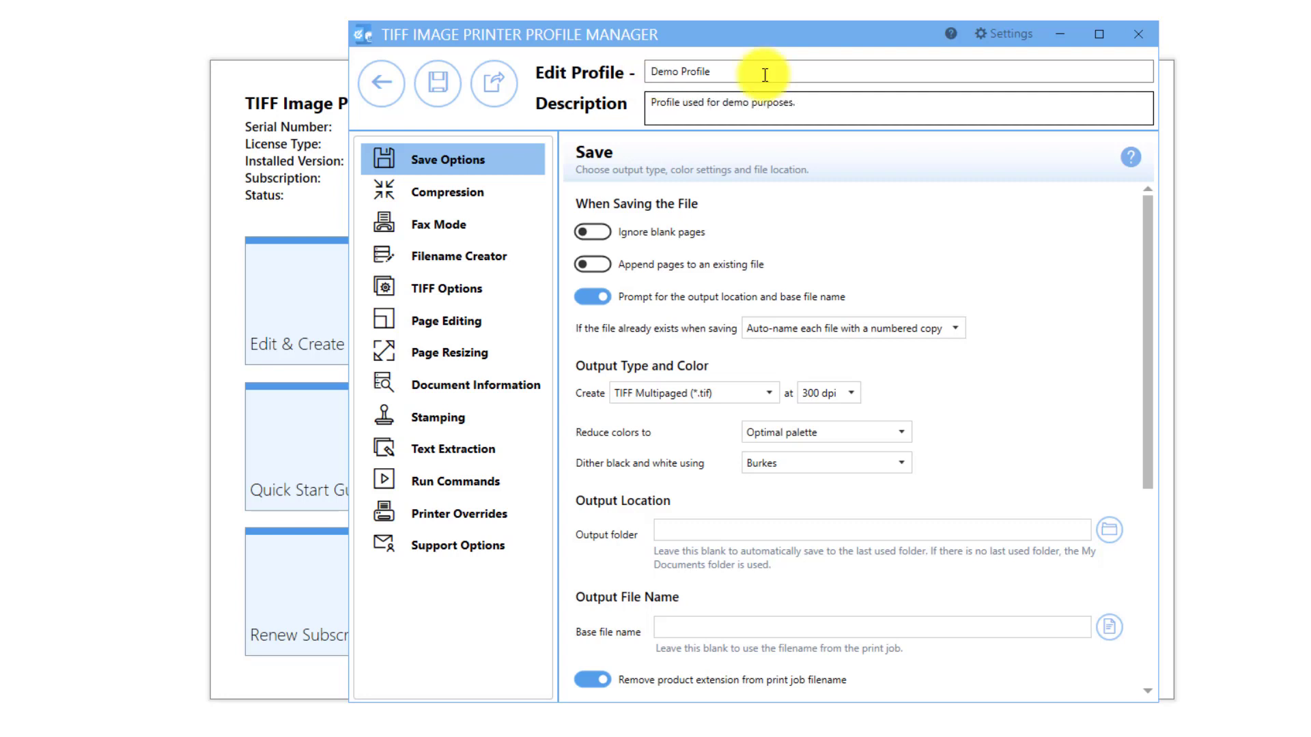
mouse_move(851, 158)
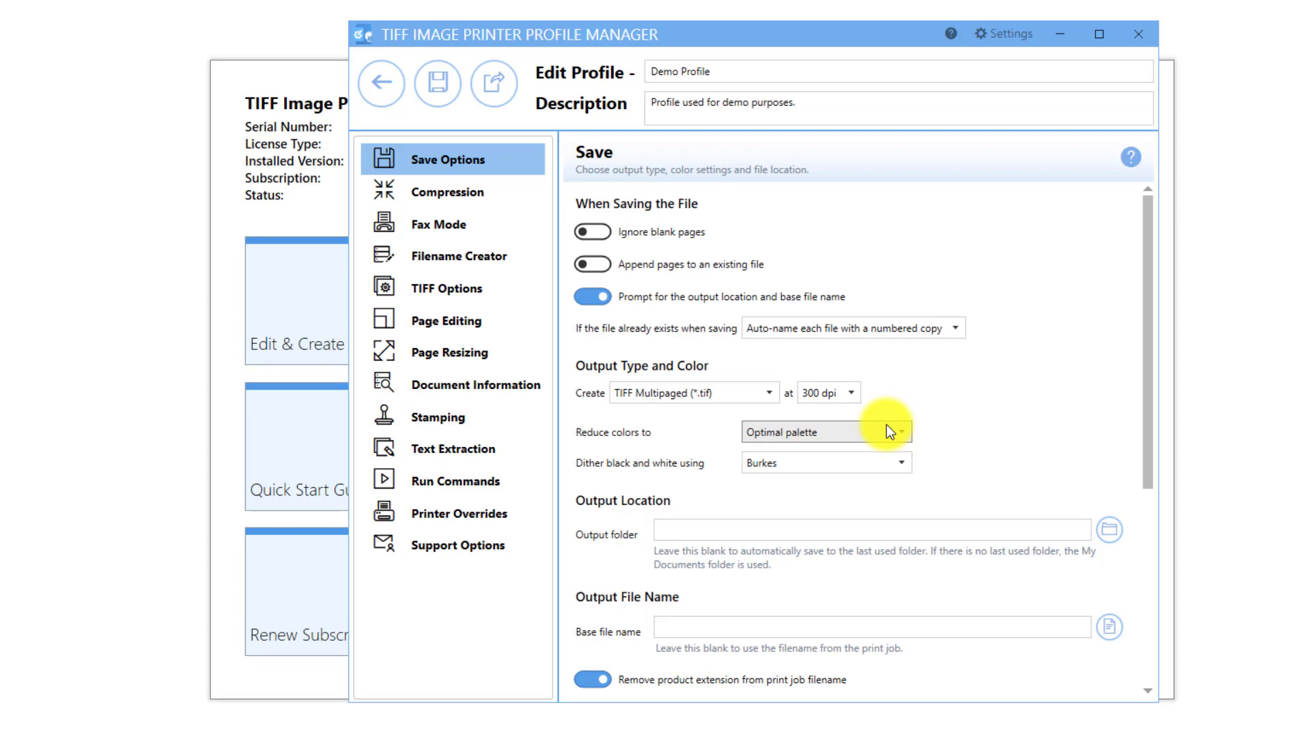
- Set Reduce colors to Black and white in Save Options
click(900, 432)
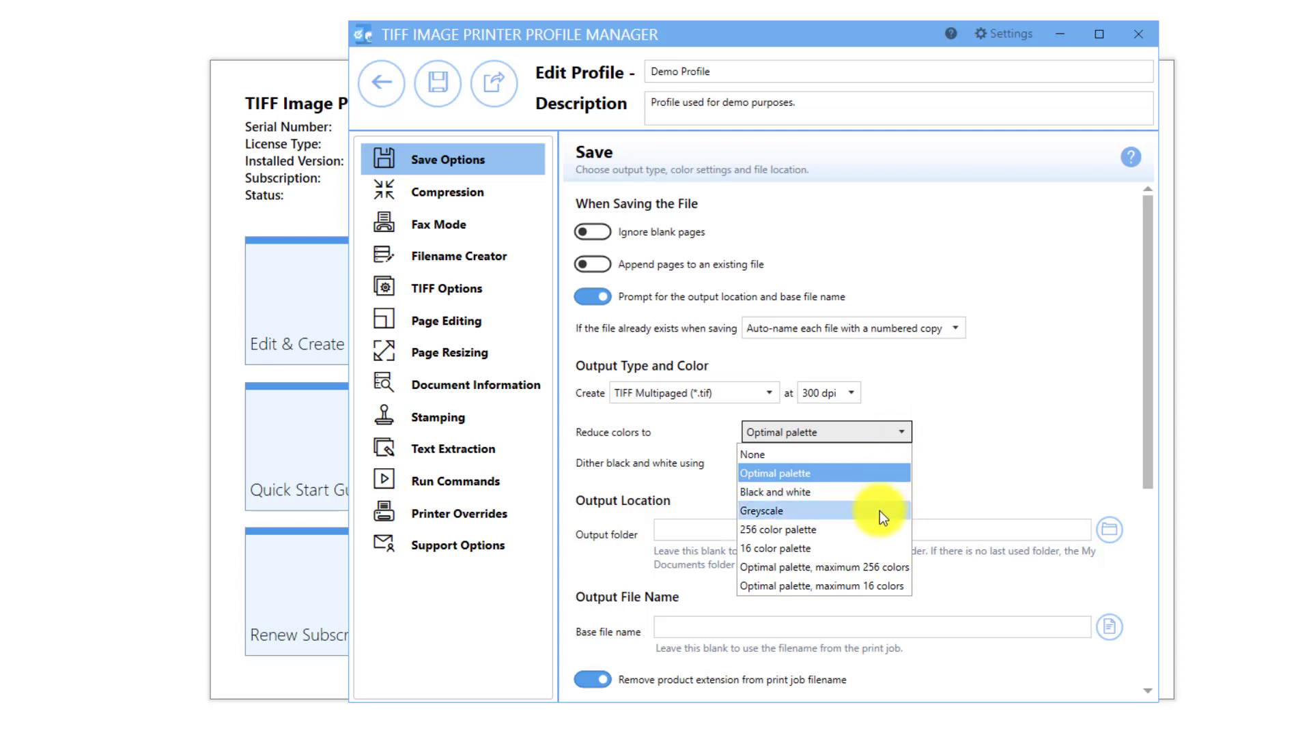
mouse_move(875, 530)
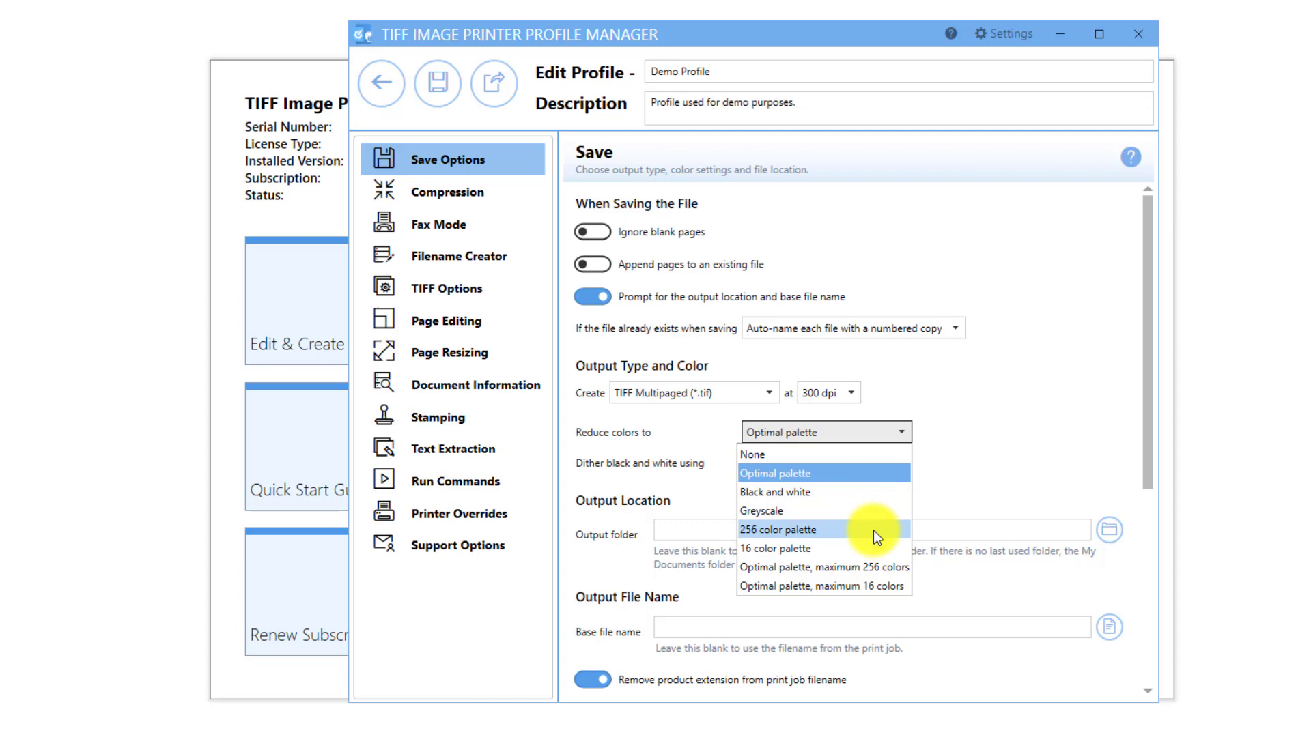
mouse_move(870, 549)
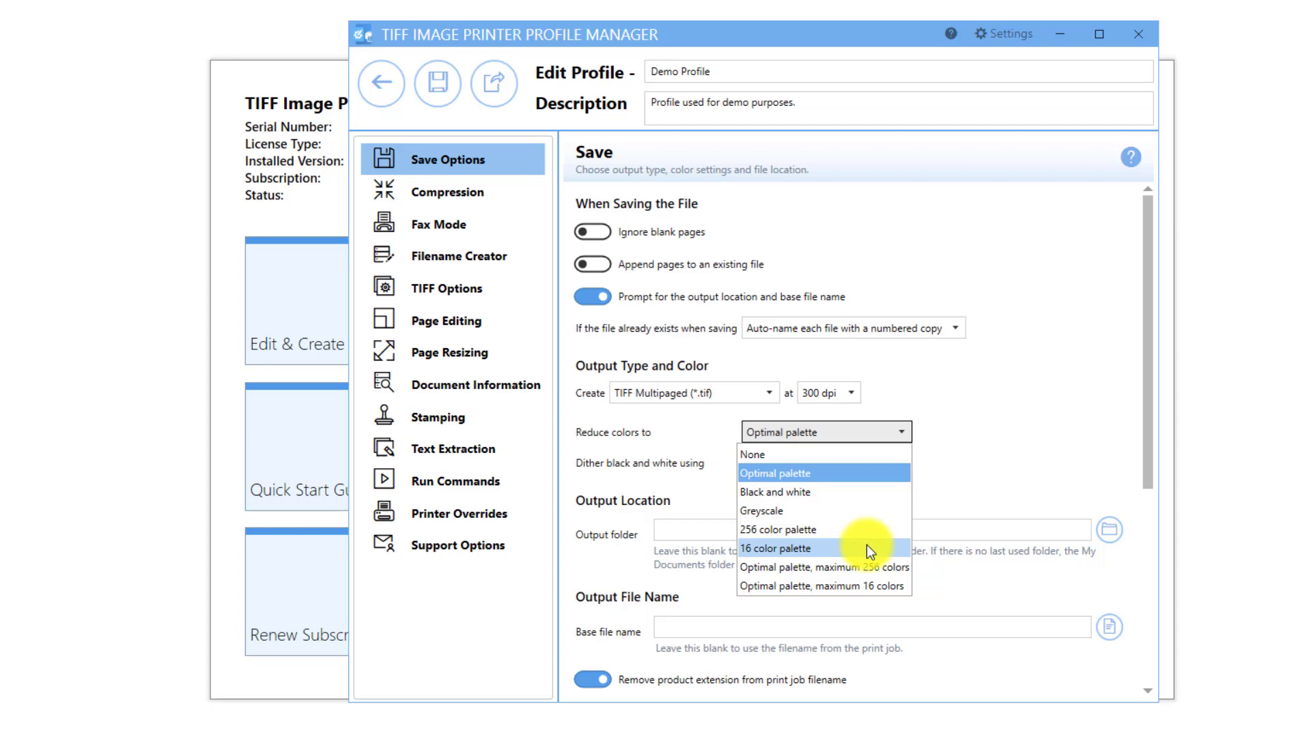
mouse_move(869, 568)
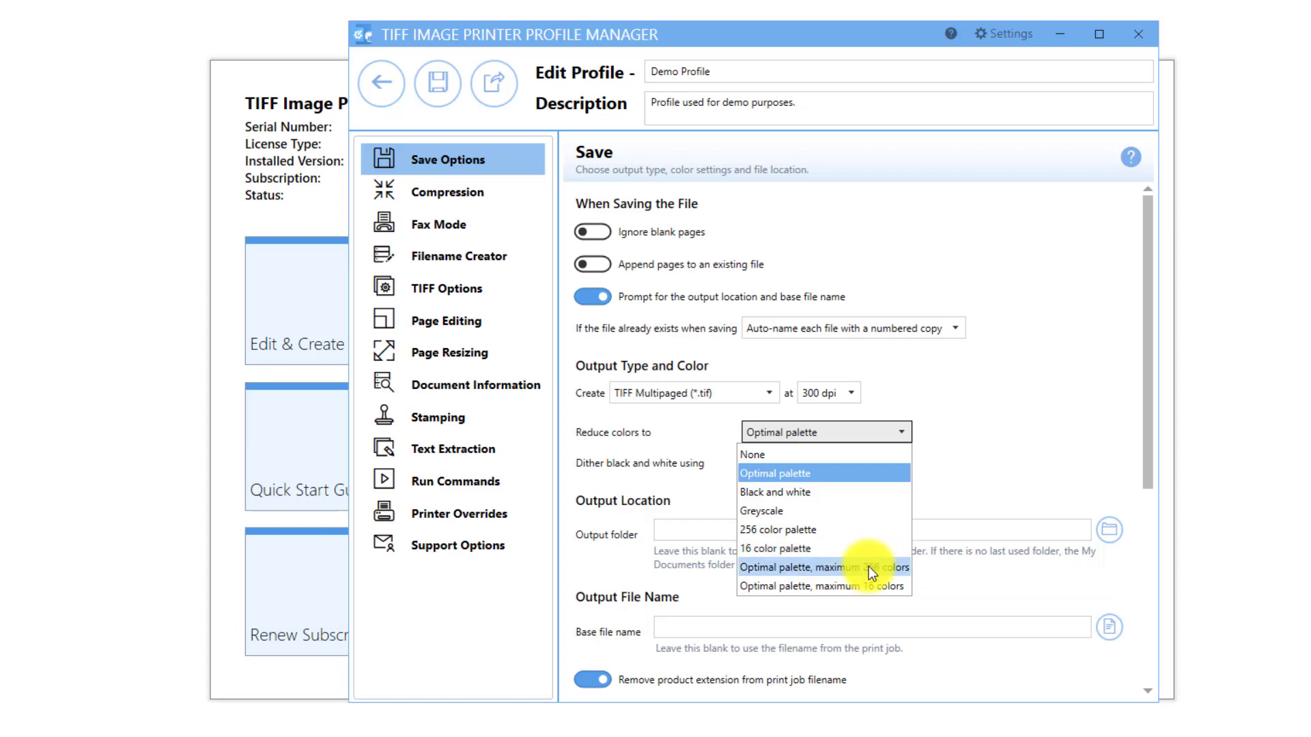
mouse_move(870, 585)
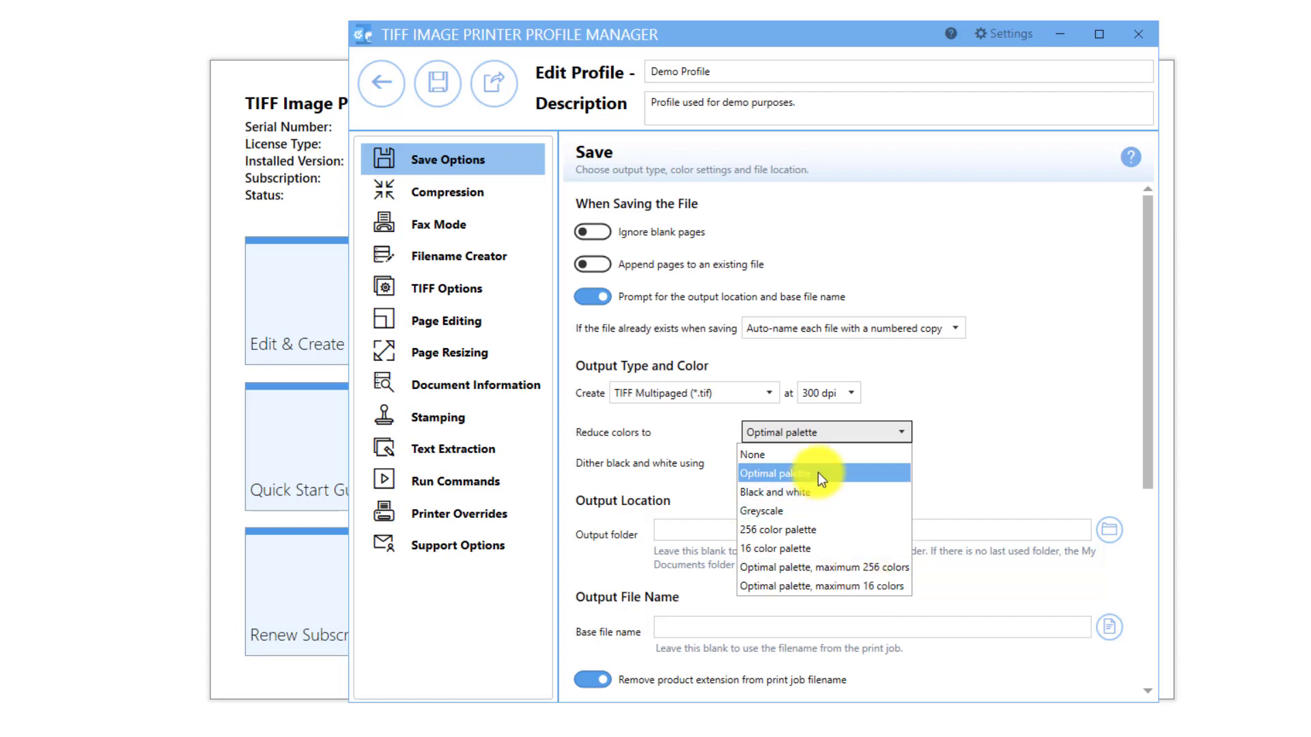
mouse_move(818, 453)
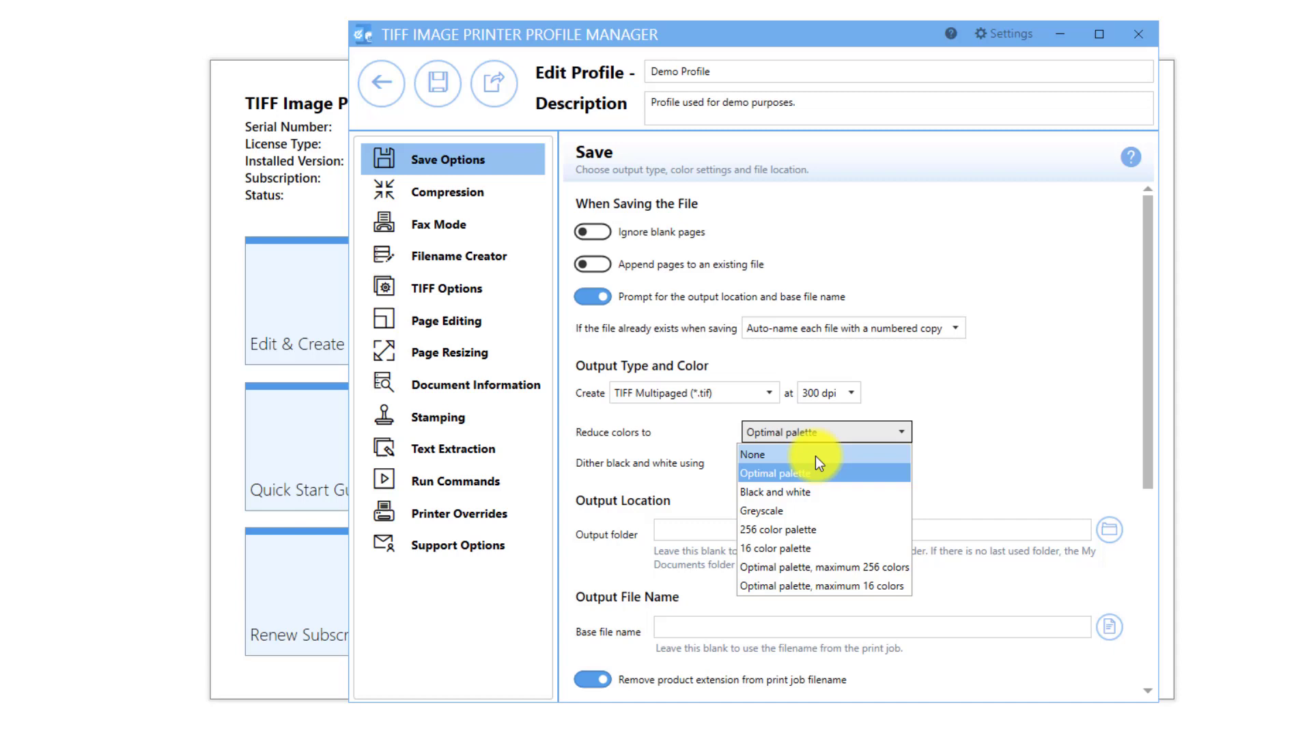
mouse_move(859, 441)
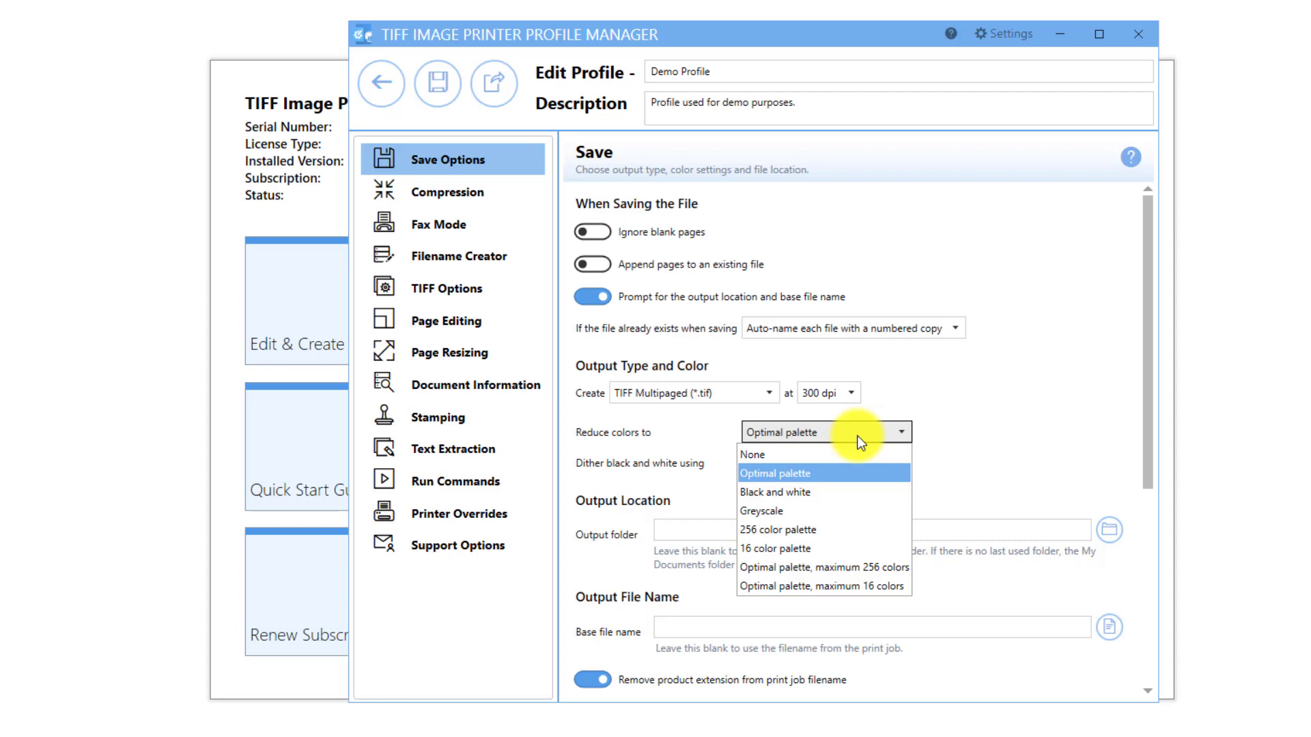
click(774, 491)
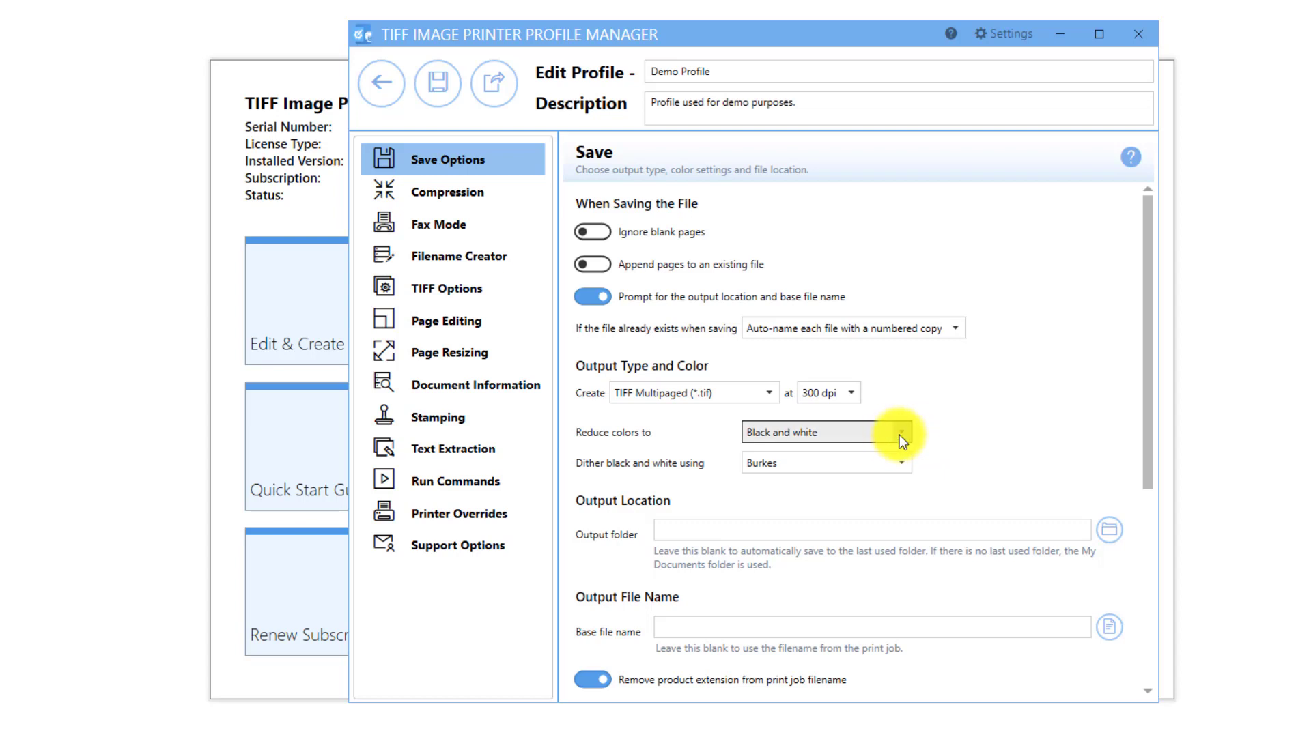
- Try Black and white with its dithering choices, then settle on Optimal palette with Burkes dithering
click(902, 433)
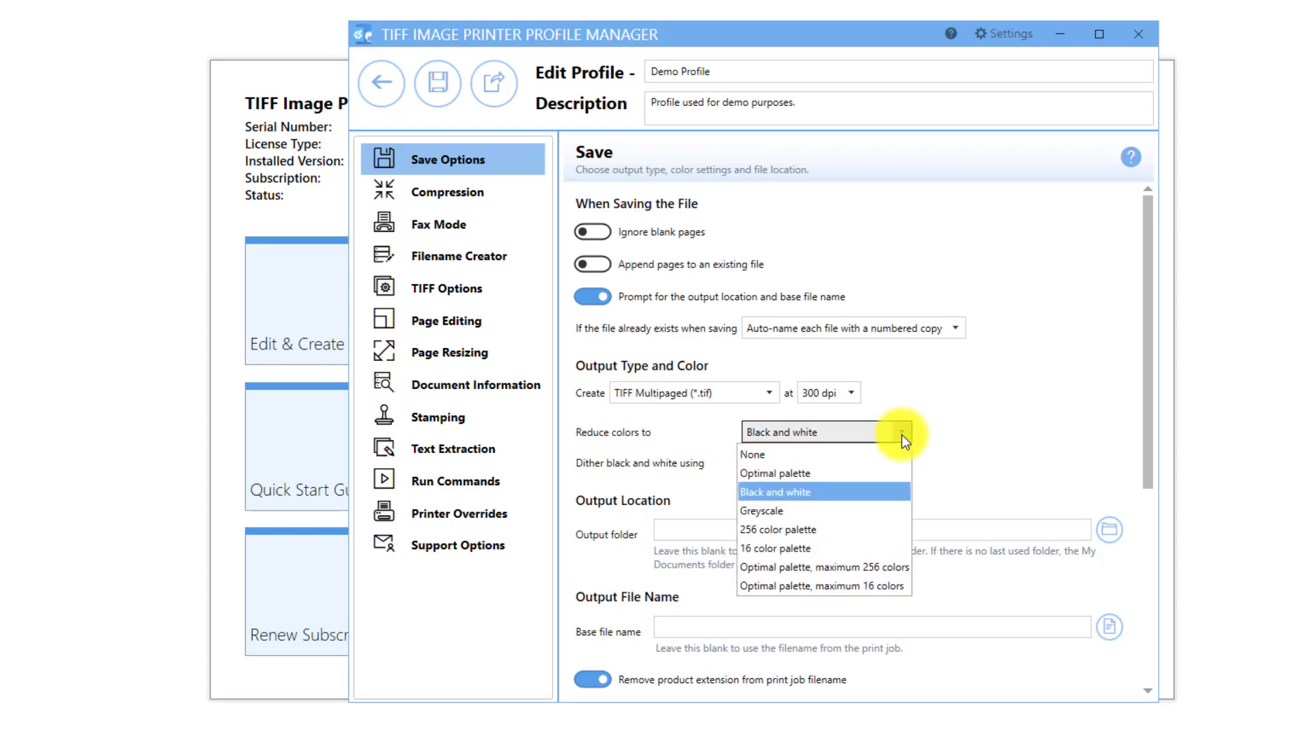
click(774, 473)
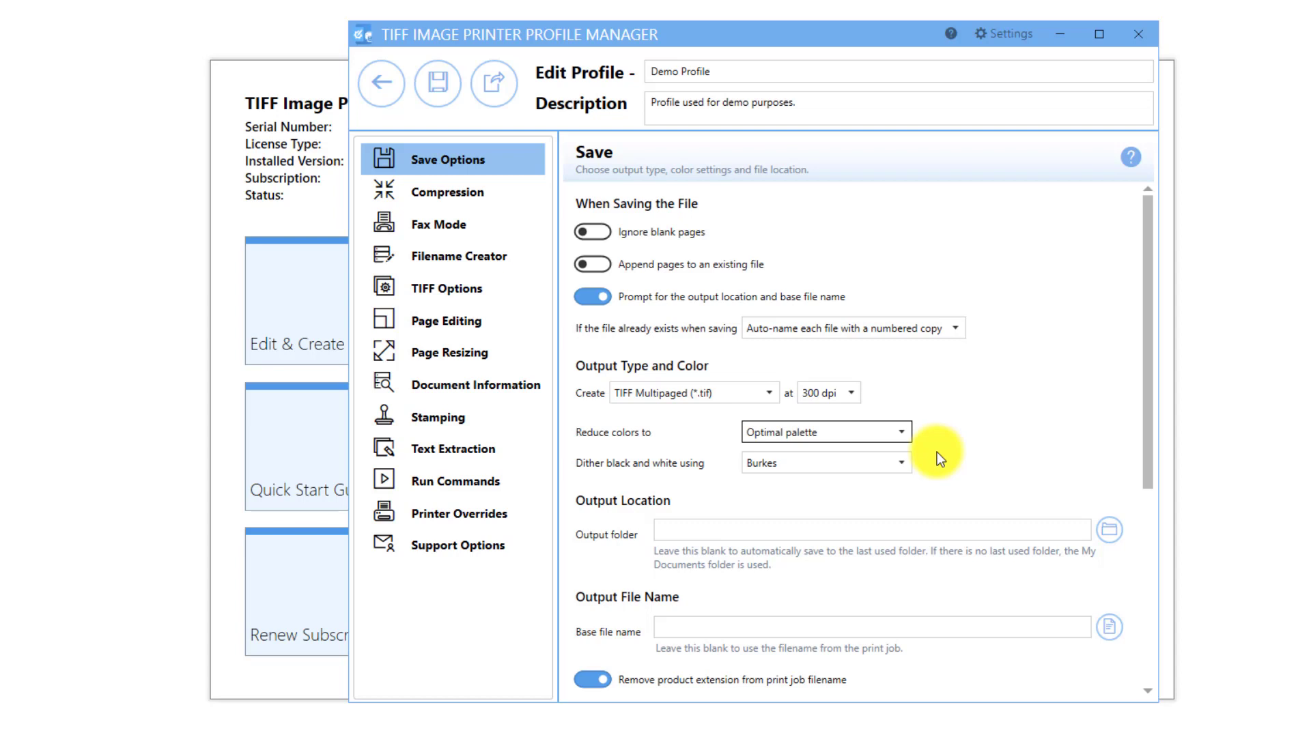
click(824, 433)
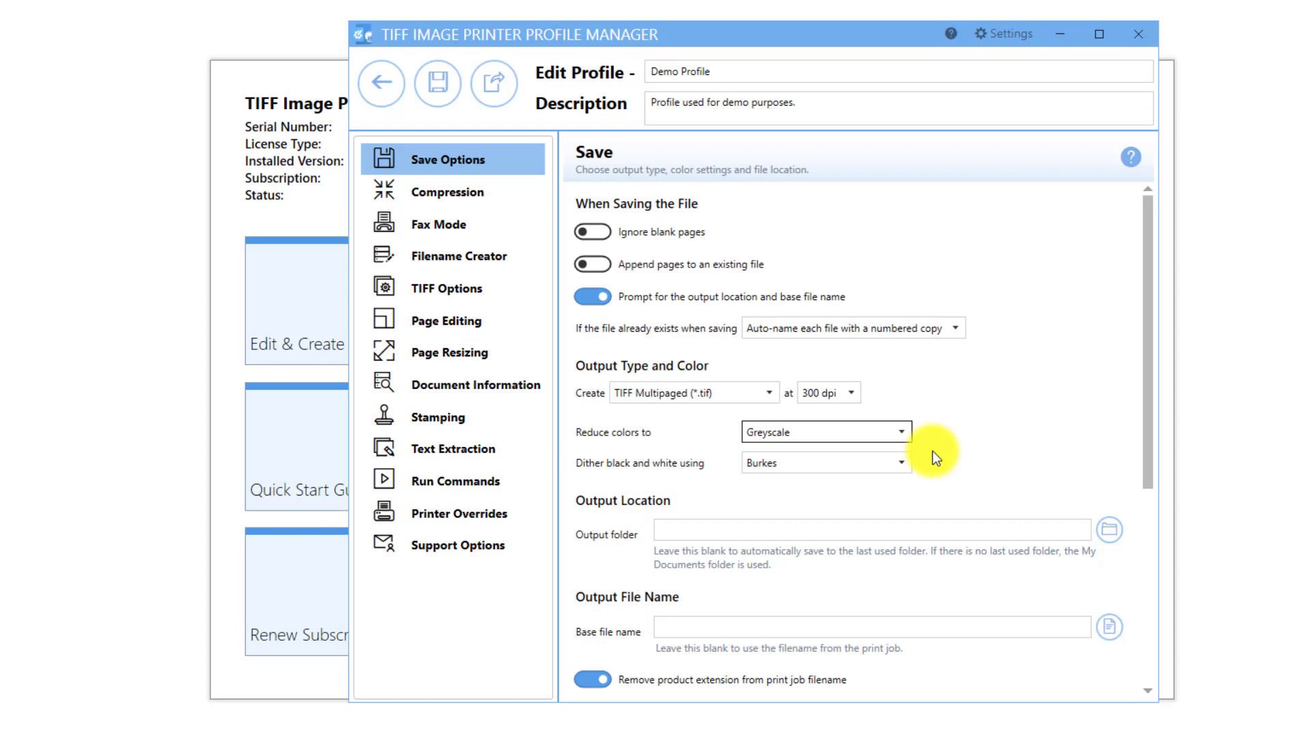
click(824, 431)
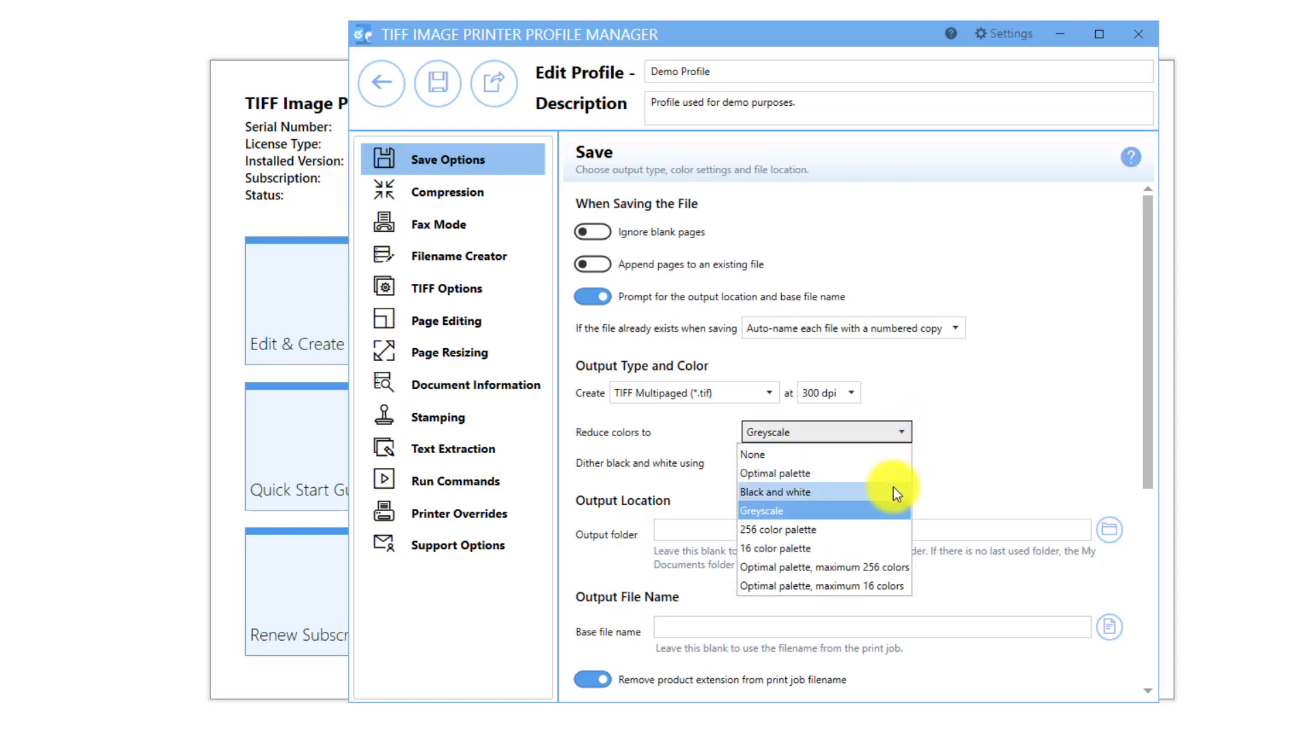
click(774, 492)
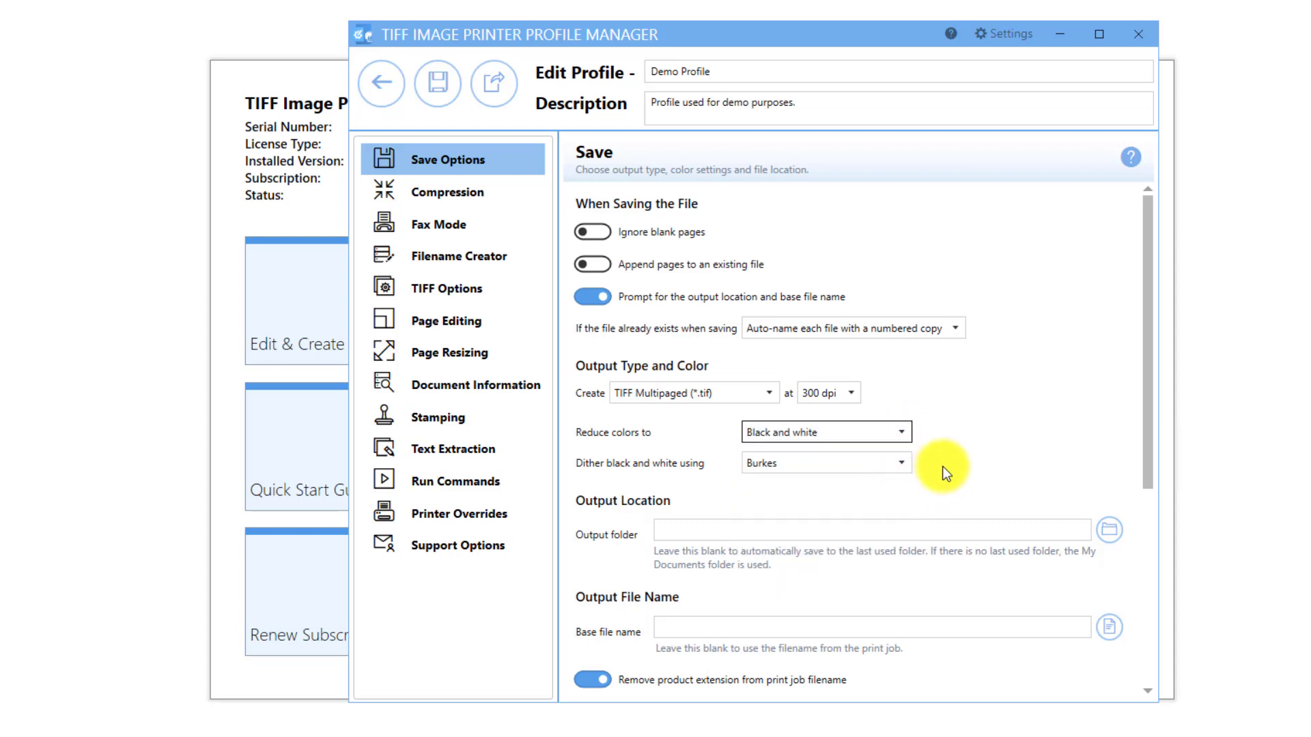
click(900, 463)
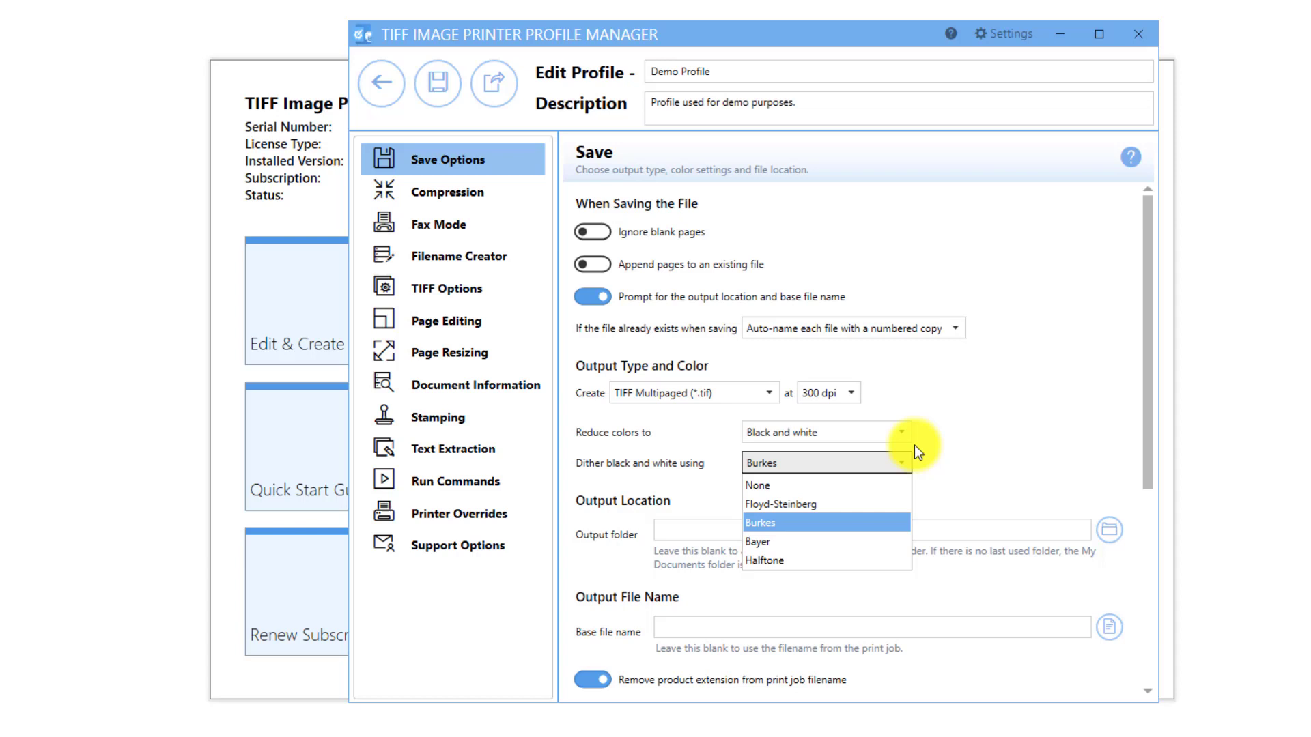
click(900, 432)
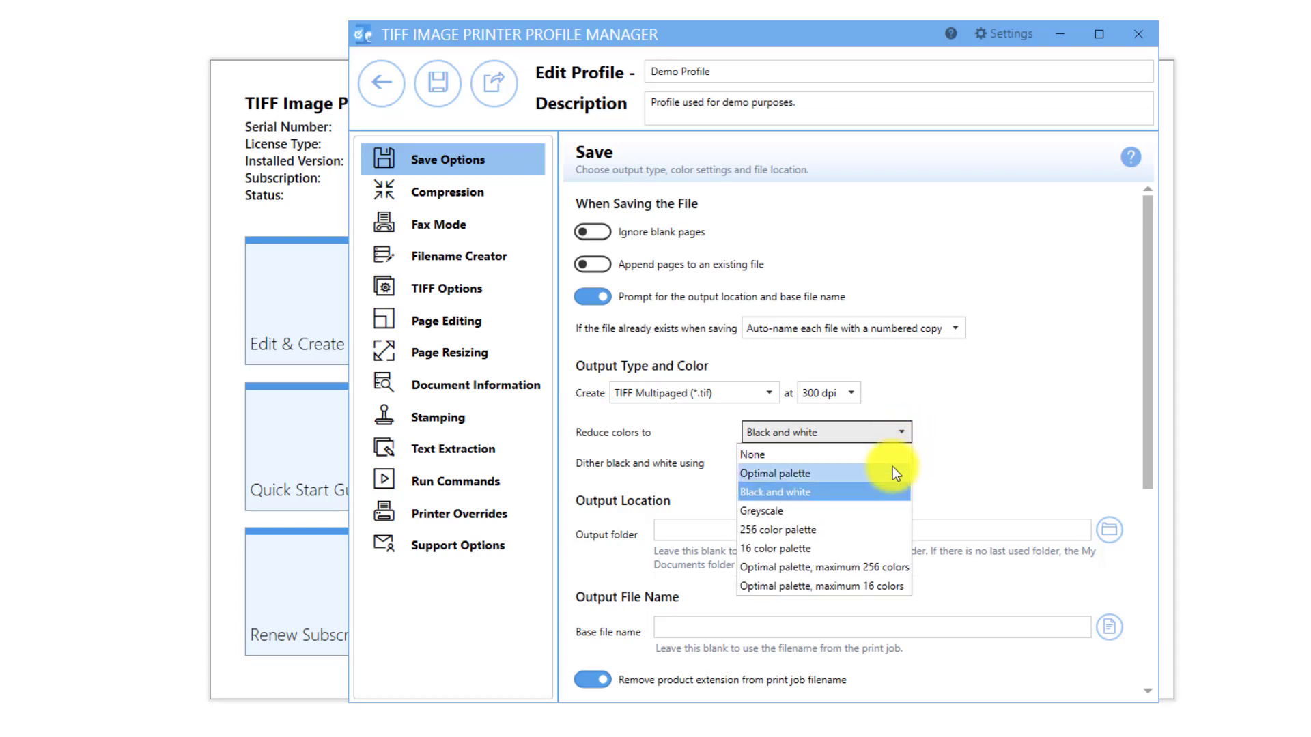
click(773, 473)
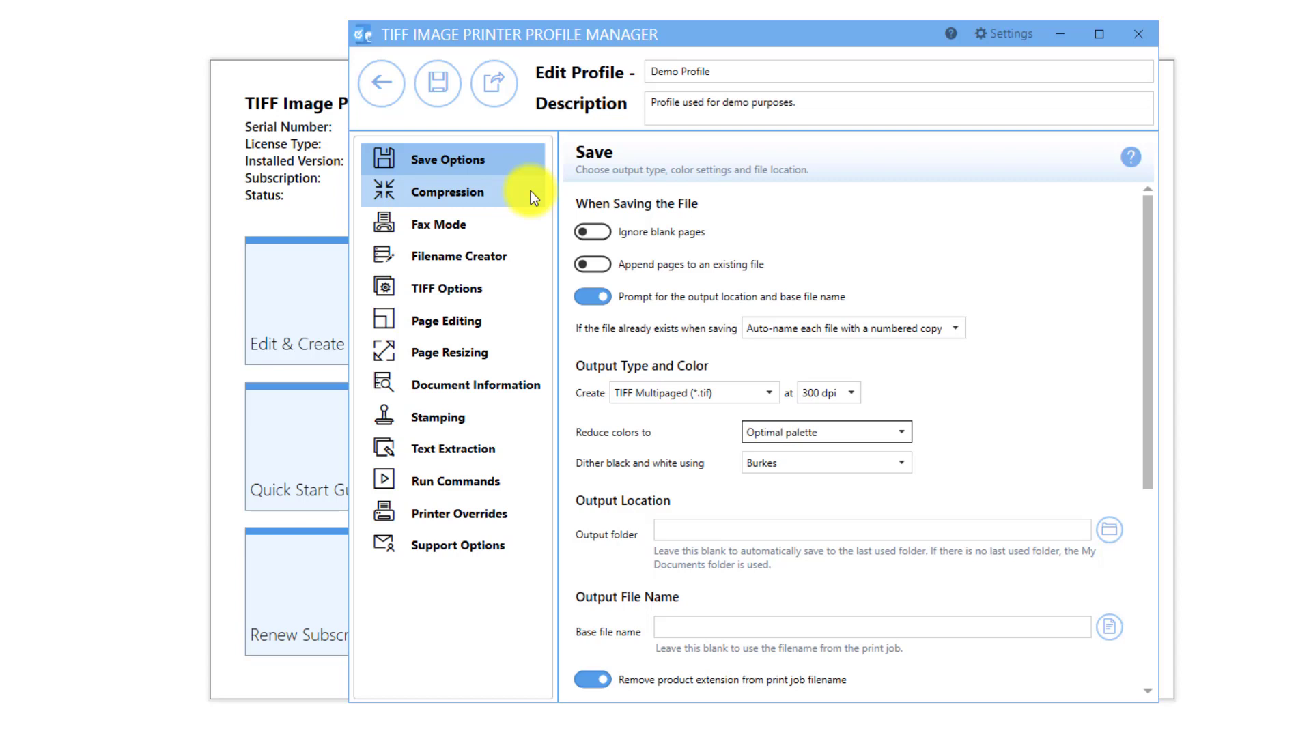
click(448, 191)
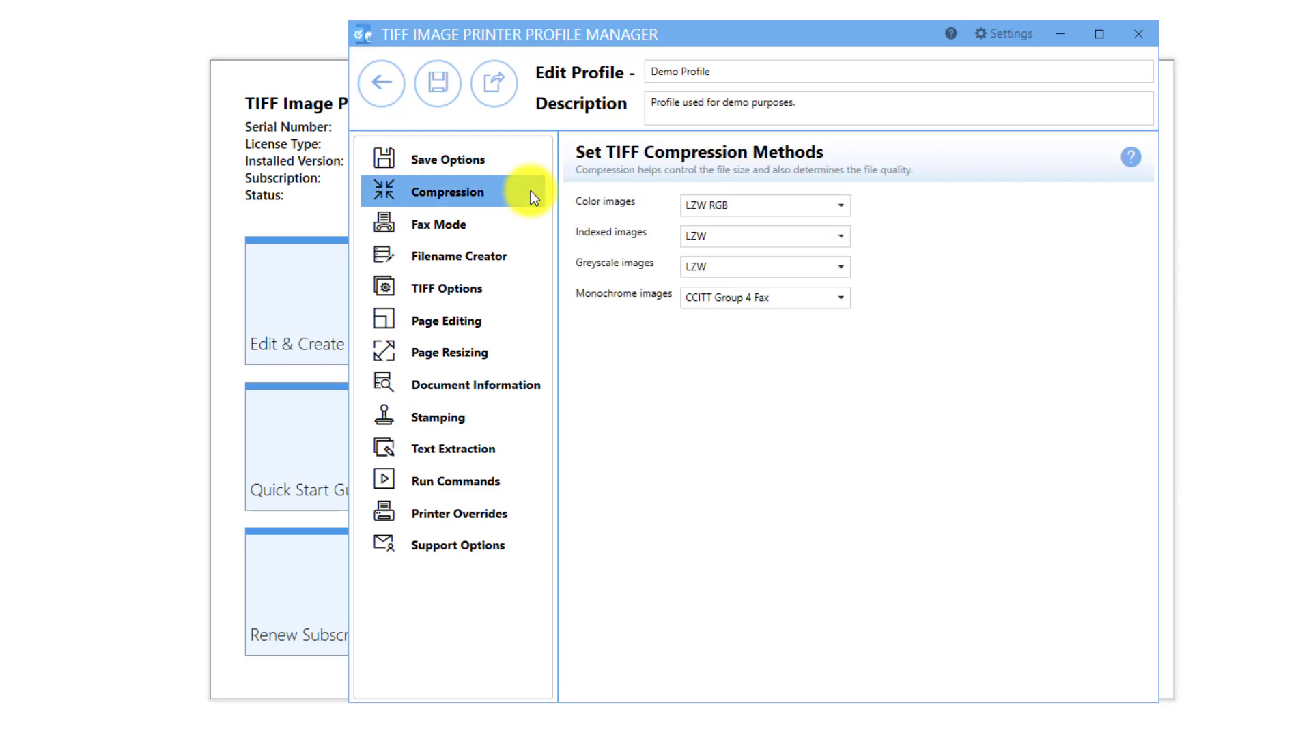
mouse_move(892, 217)
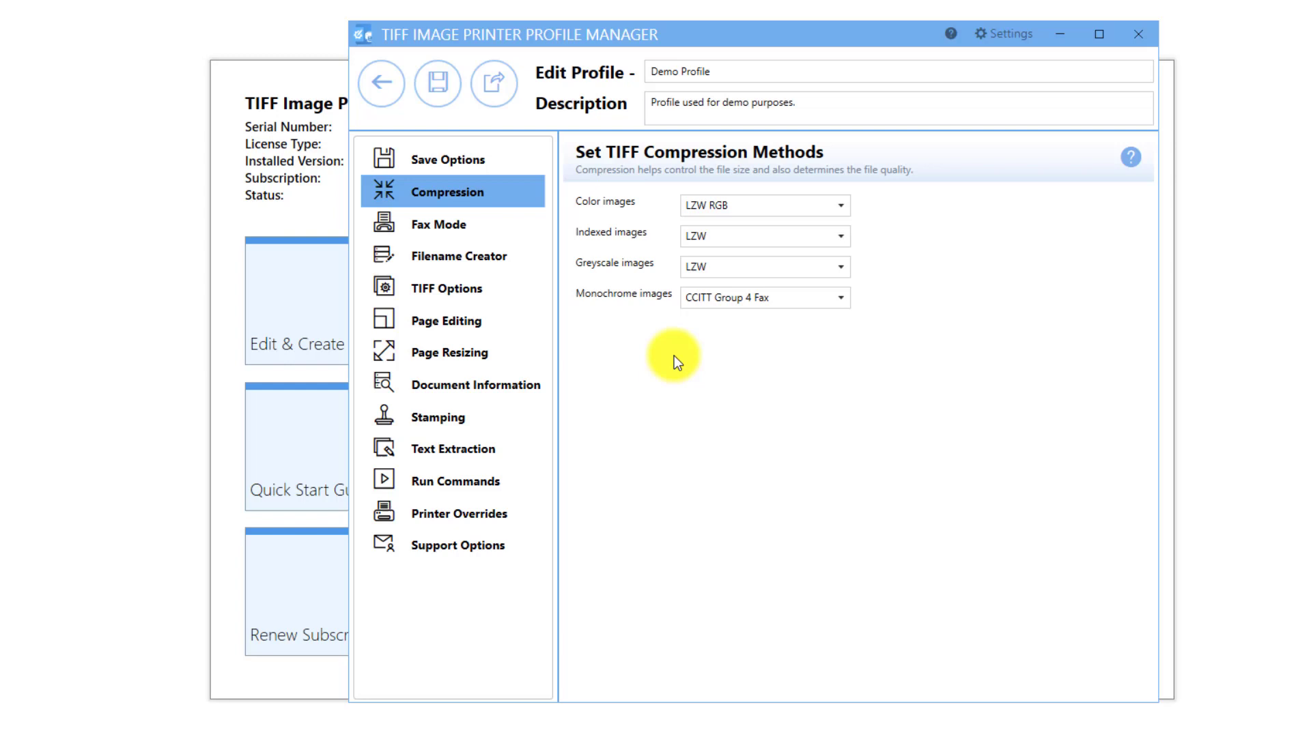
click(448, 158)
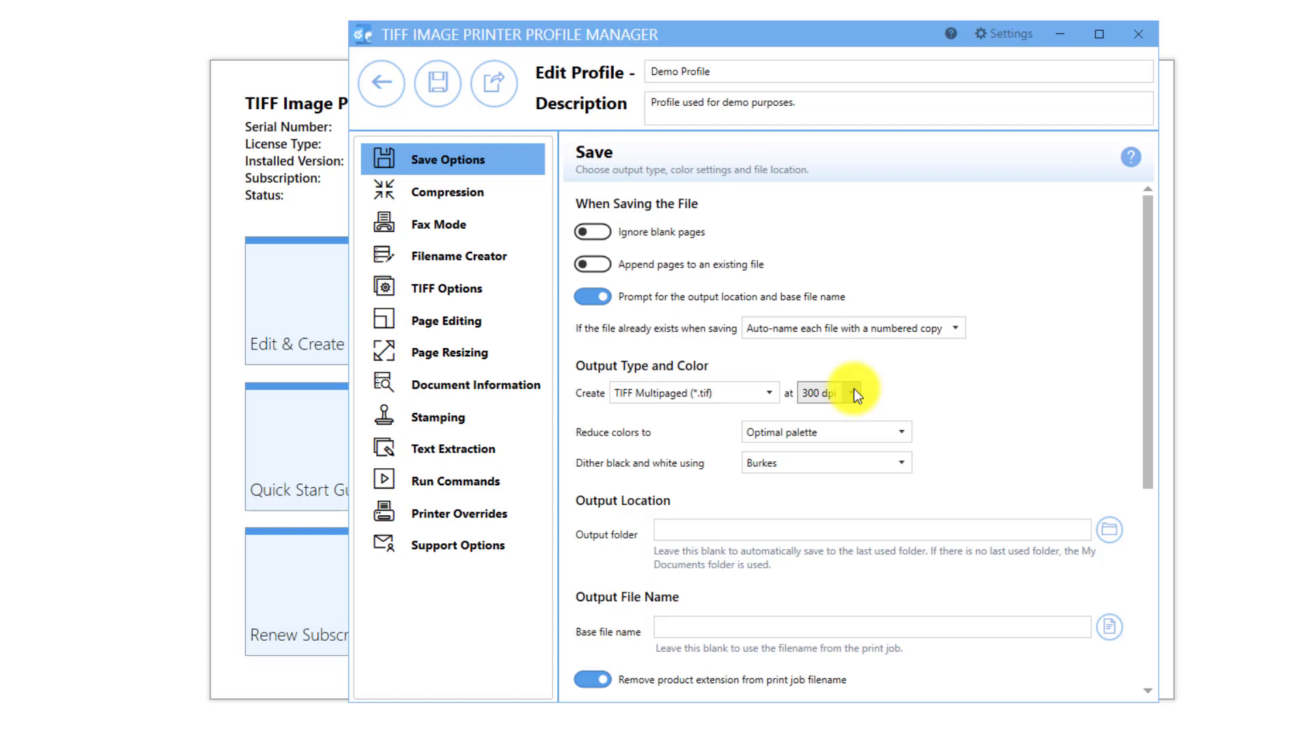
- Save the Demo Profile with multipaged 300 dpi TIFF and optimal palette
click(852, 393)
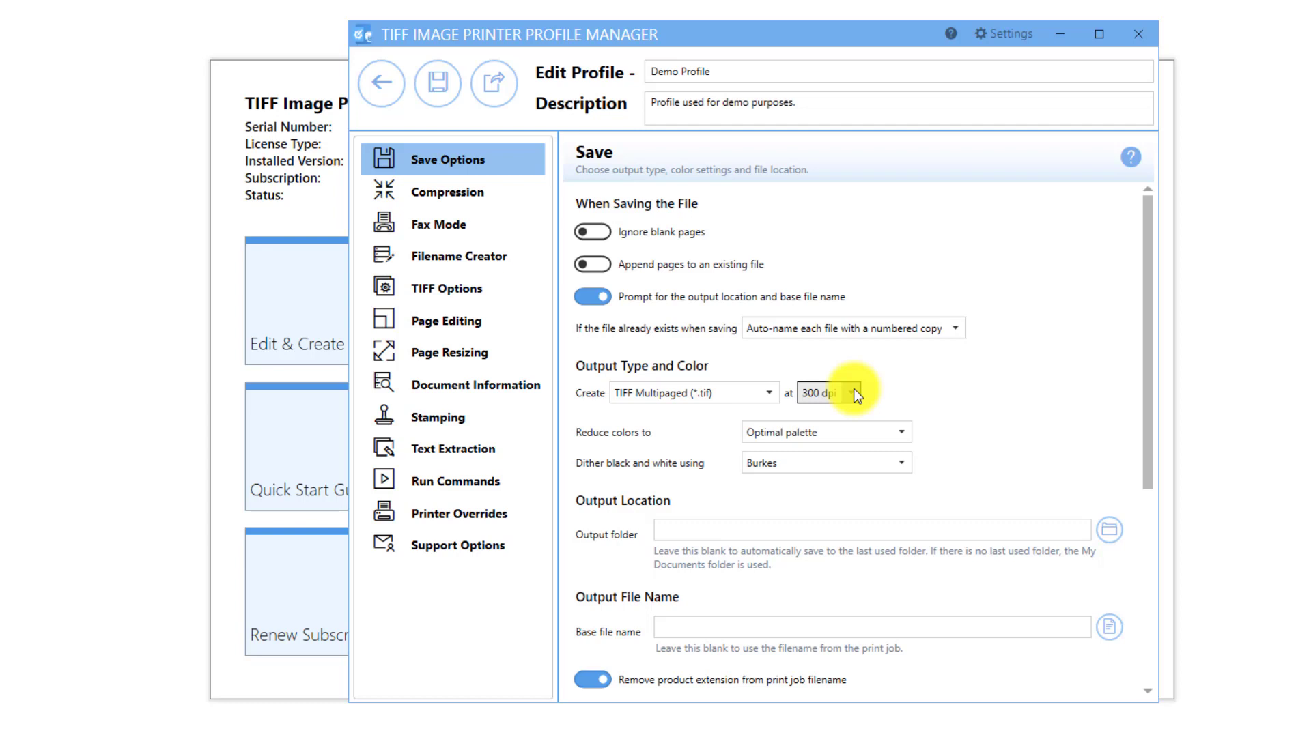
click(850, 394)
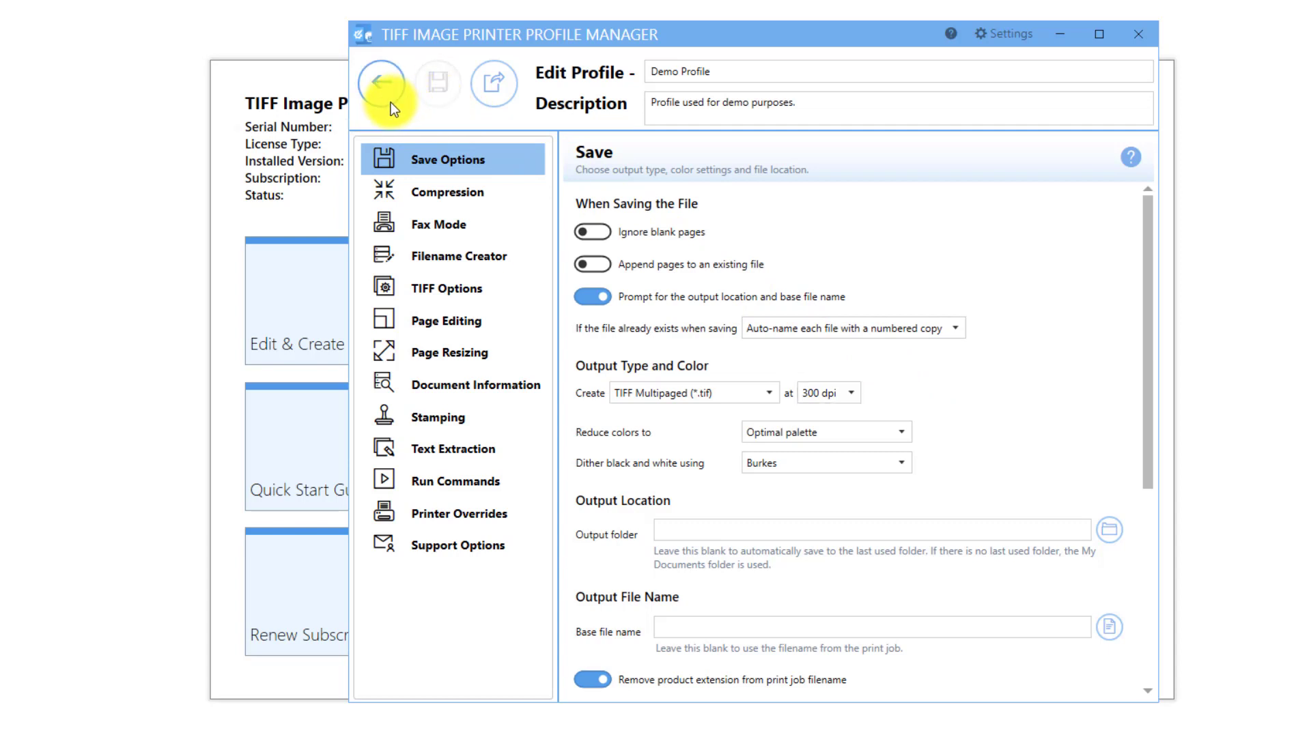
- Return to the profile list and close the Profile Manager
click(382, 83)
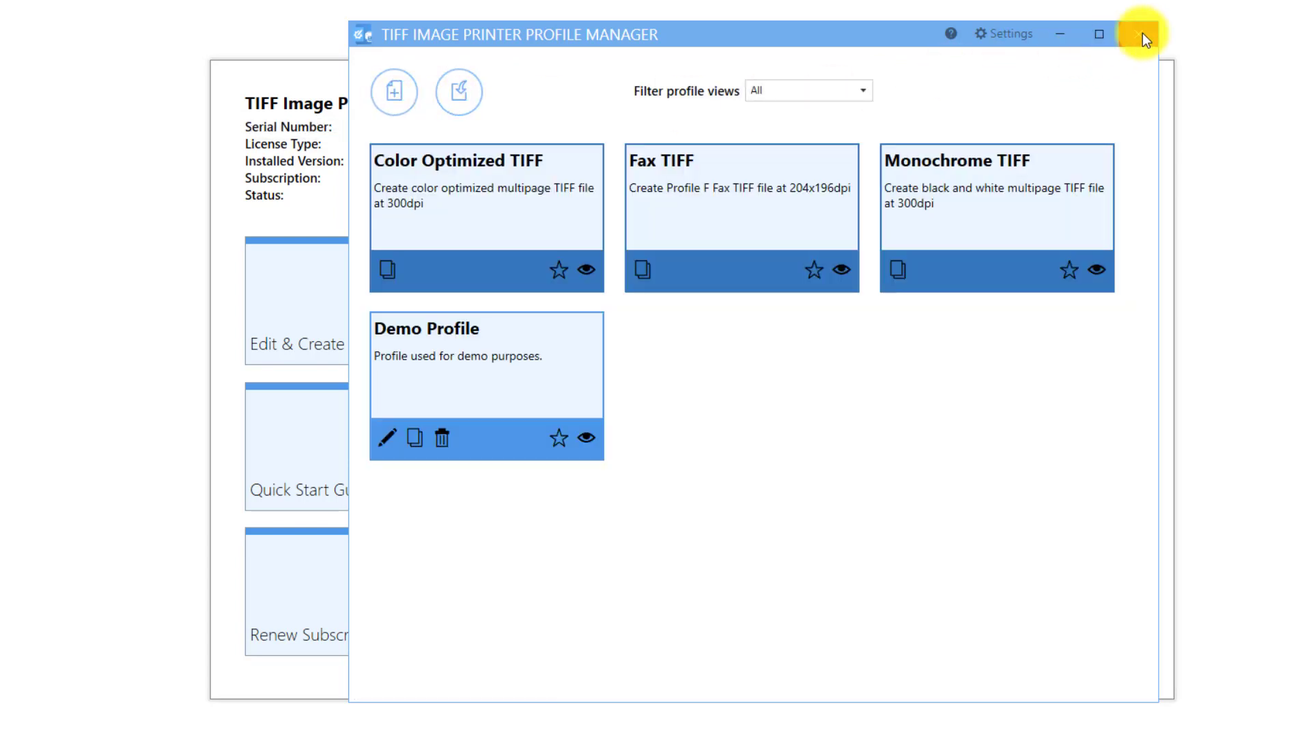
click(1146, 34)
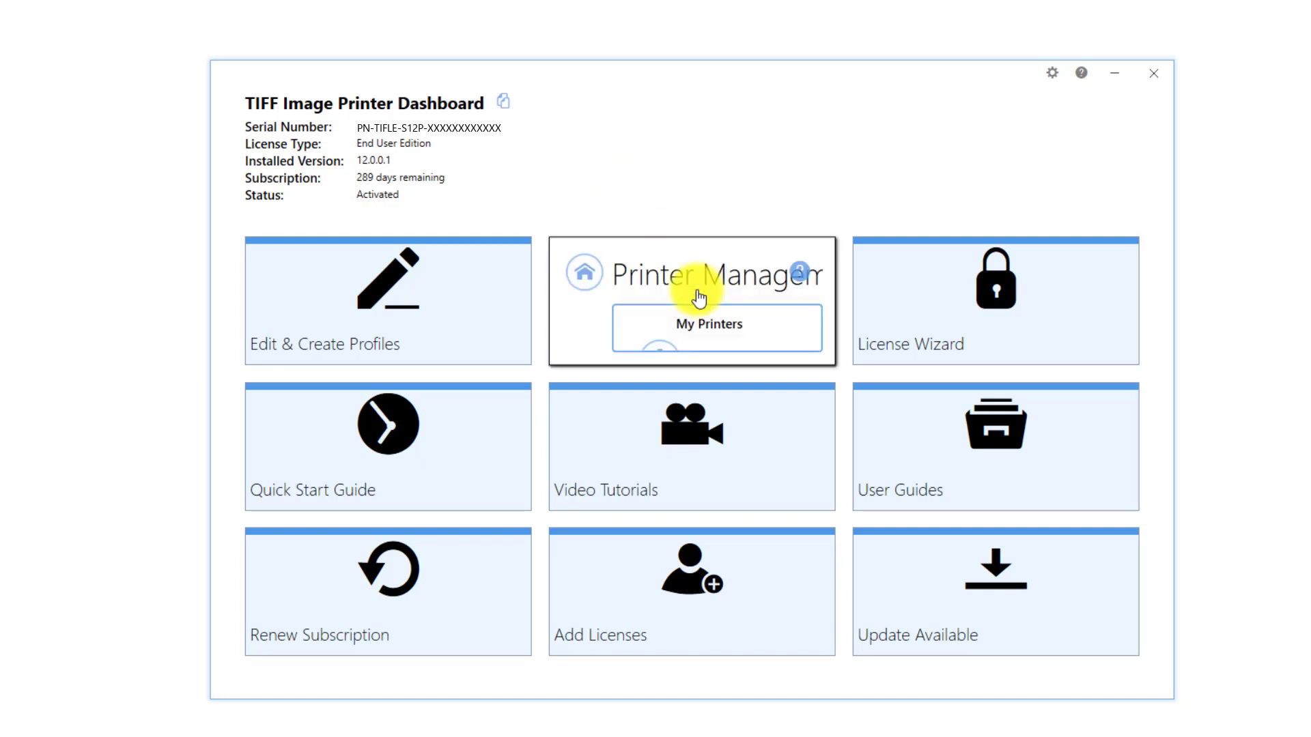
- In Manage Printers, assign Demo Profile to TIFF Image Printer 12 and return home
click(691, 303)
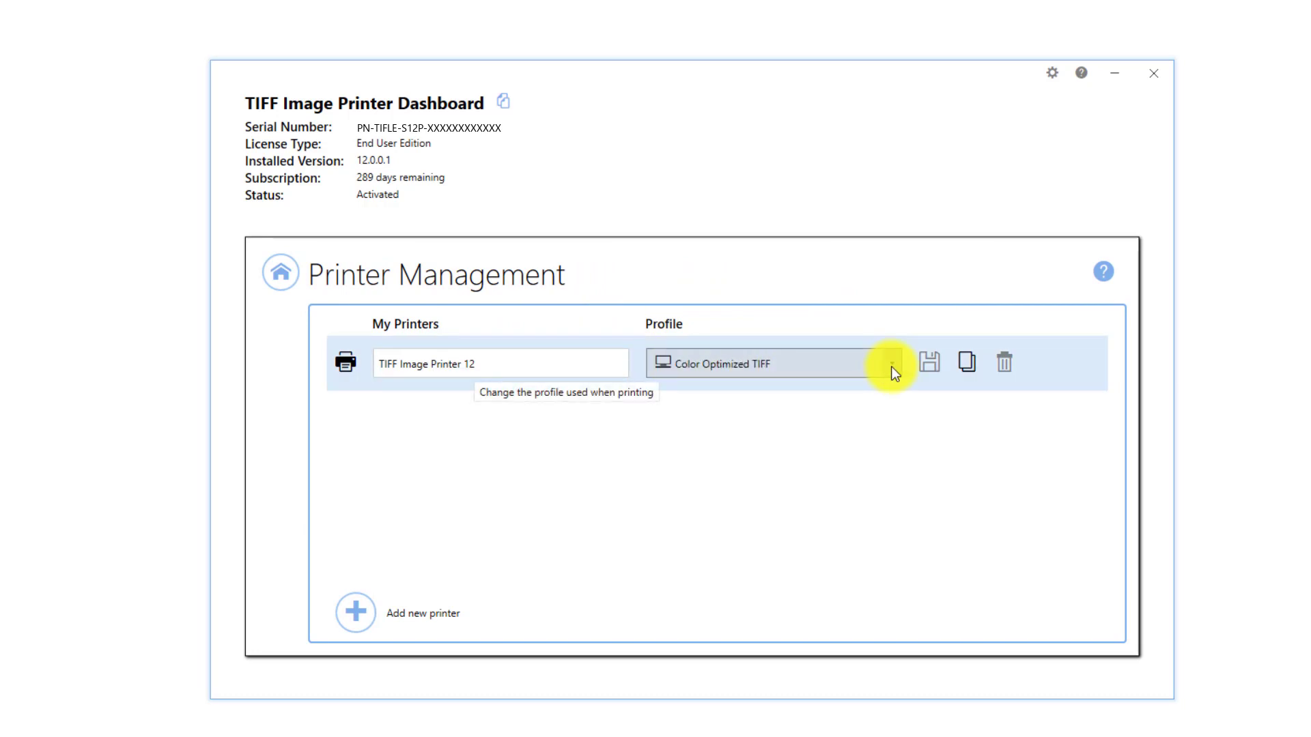
click(891, 363)
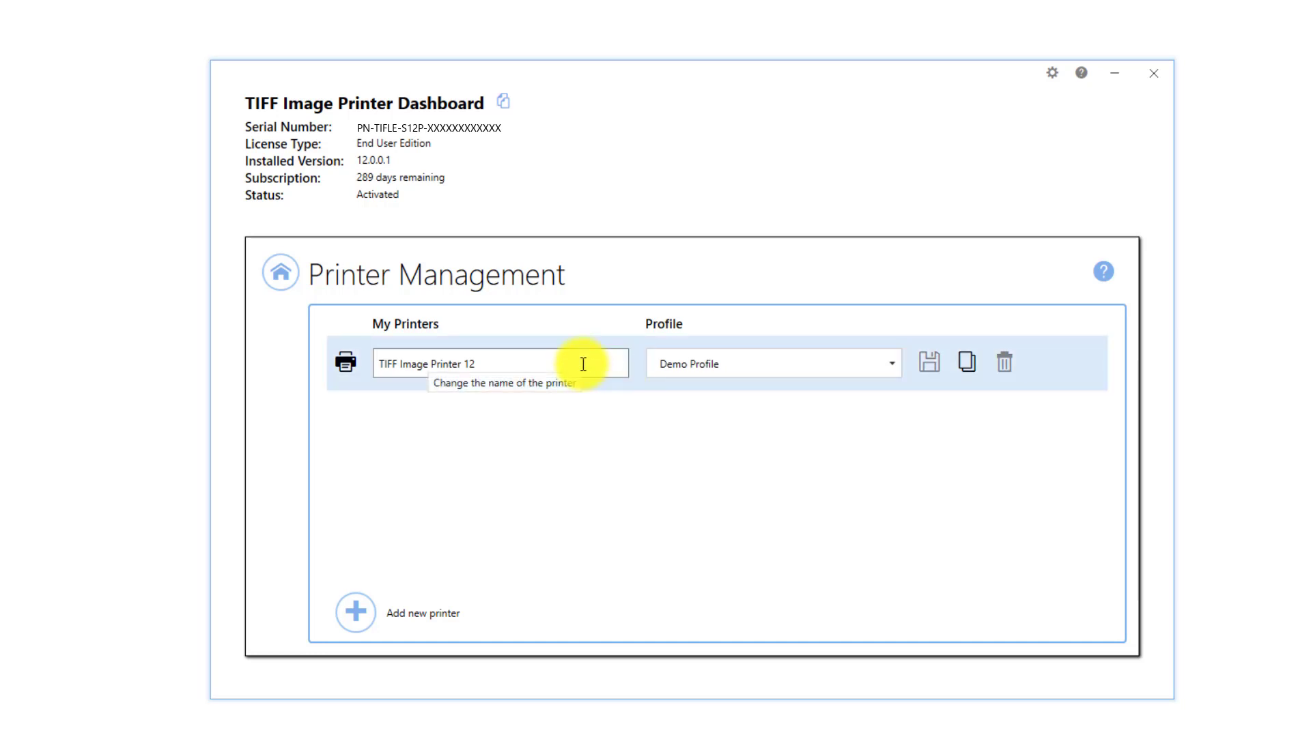
mouse_move(967, 363)
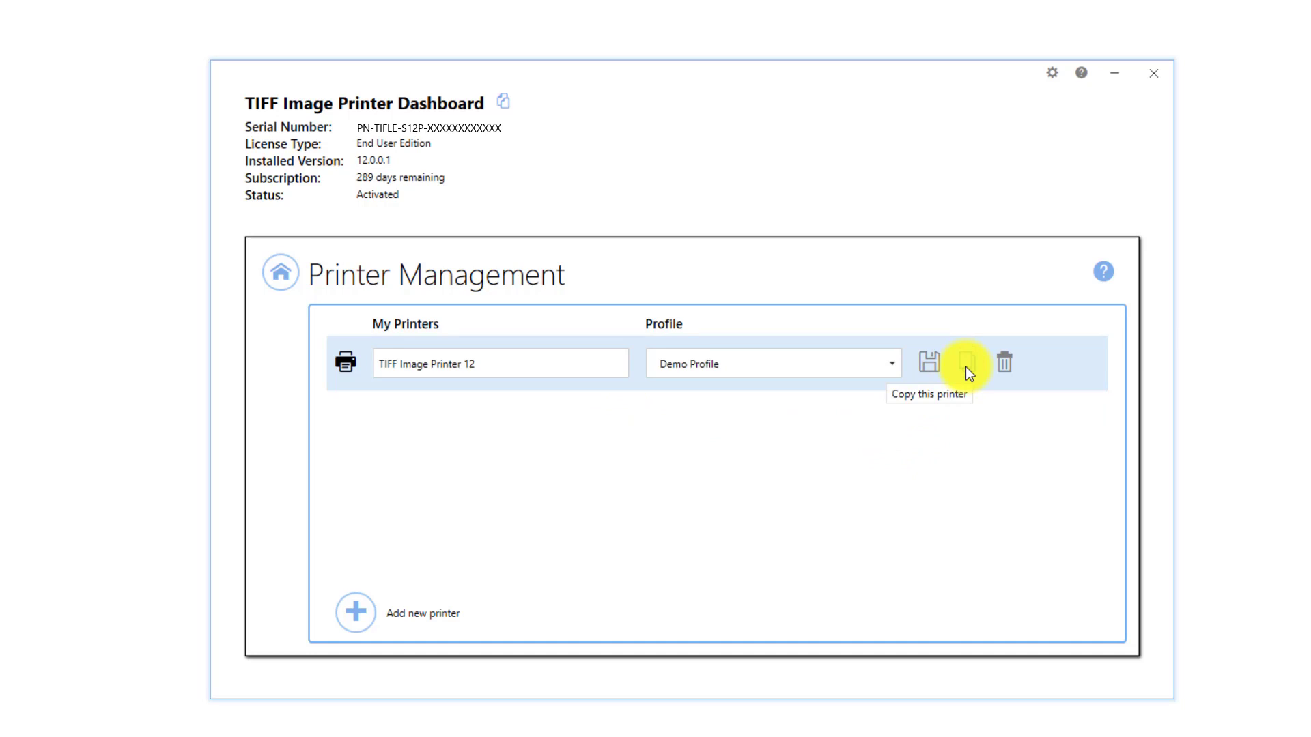
mouse_move(446, 409)
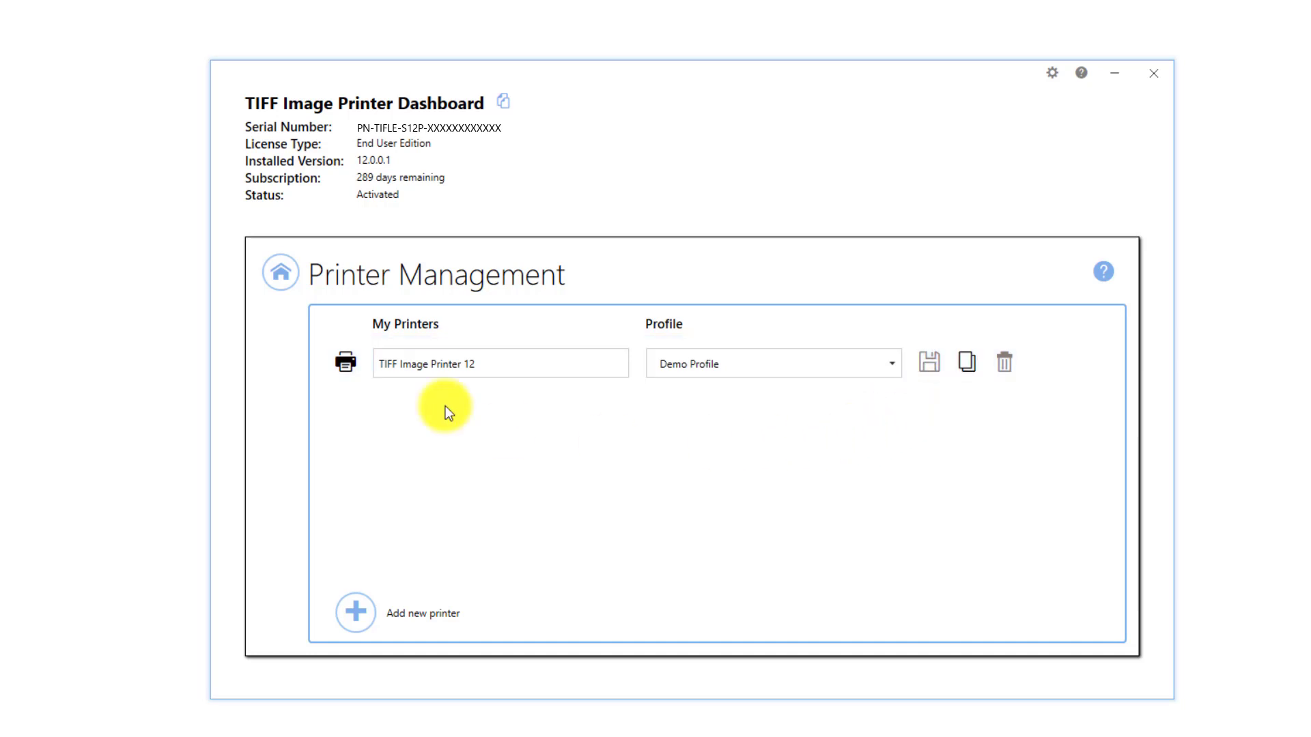
click(280, 273)
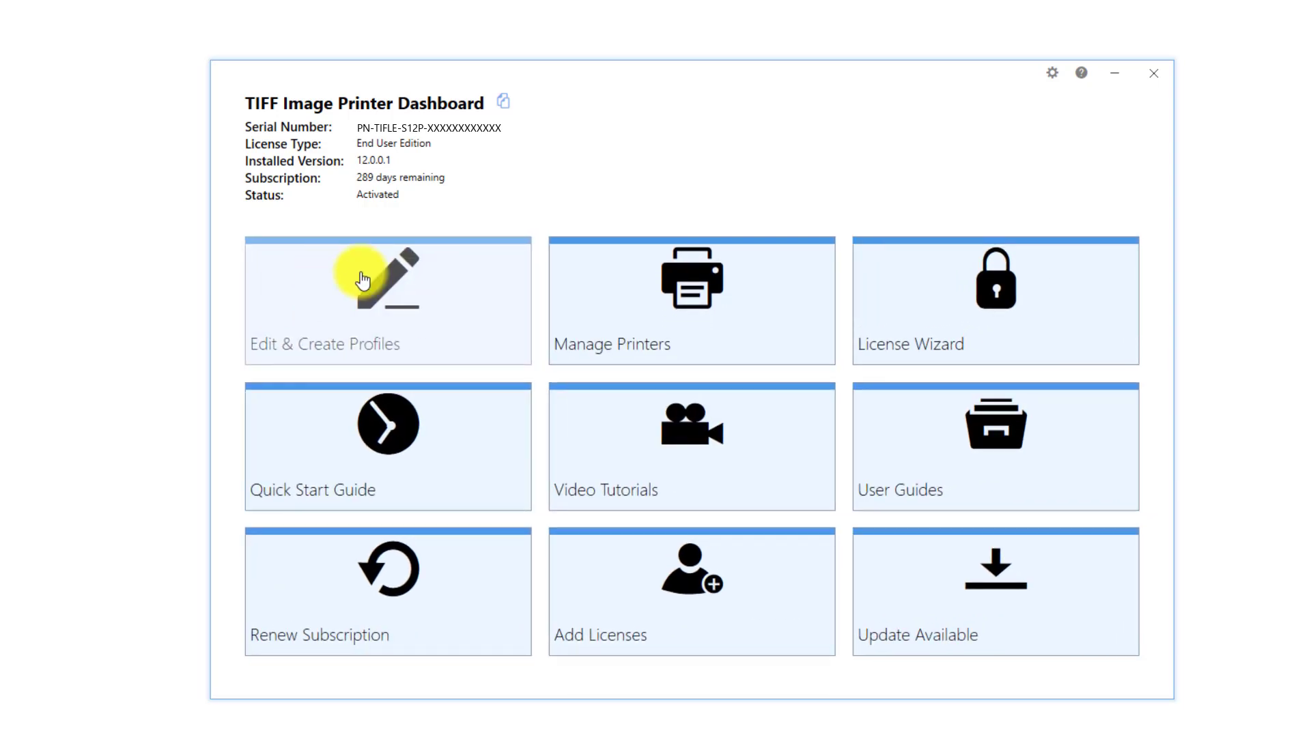